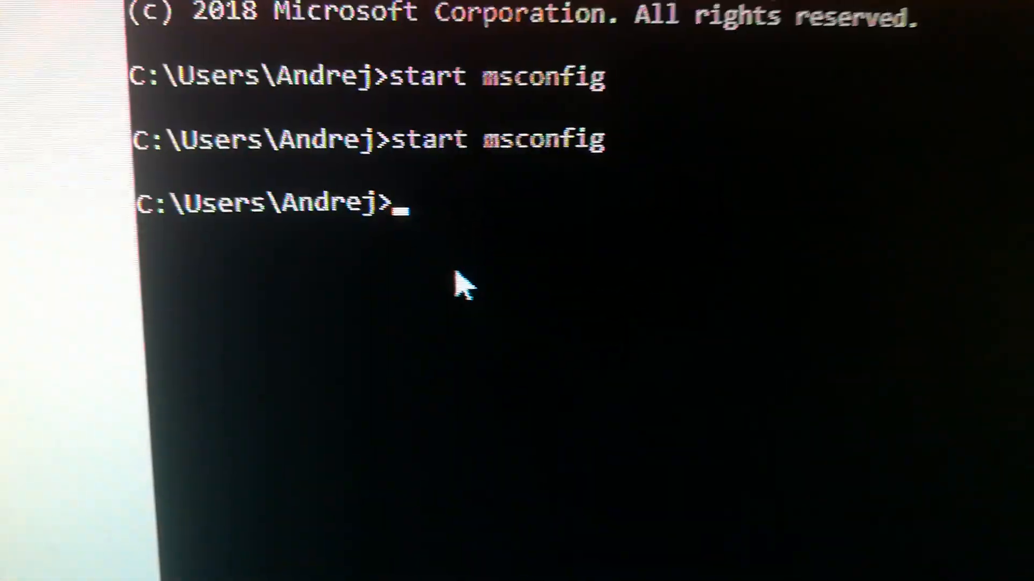
Run 'start msconfig' to launch System Configuration.
key("Return")
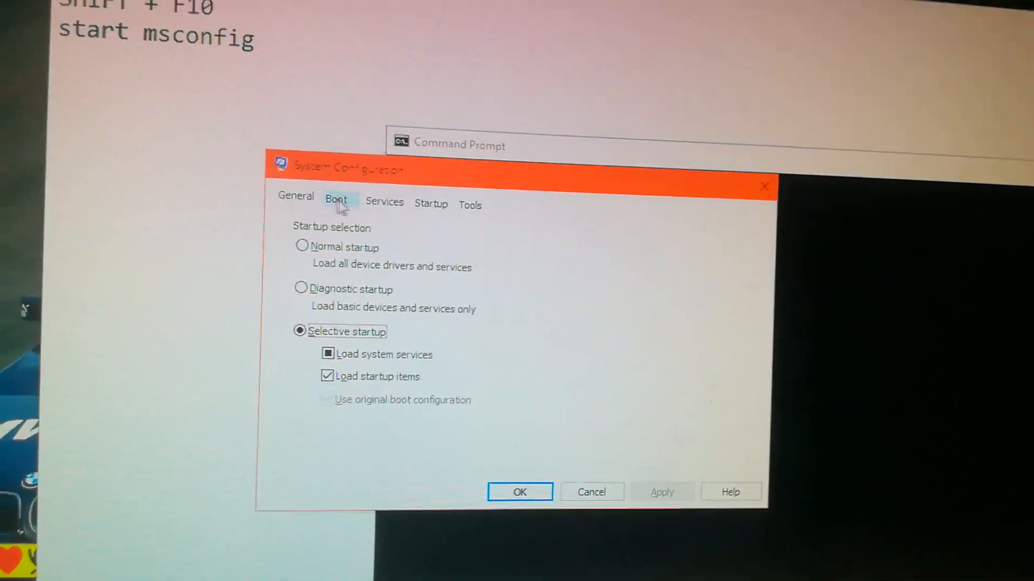
Show the Boot tab for Windows 10: default OS, 30-second timeout, safe boot off.
left_click(336, 199)
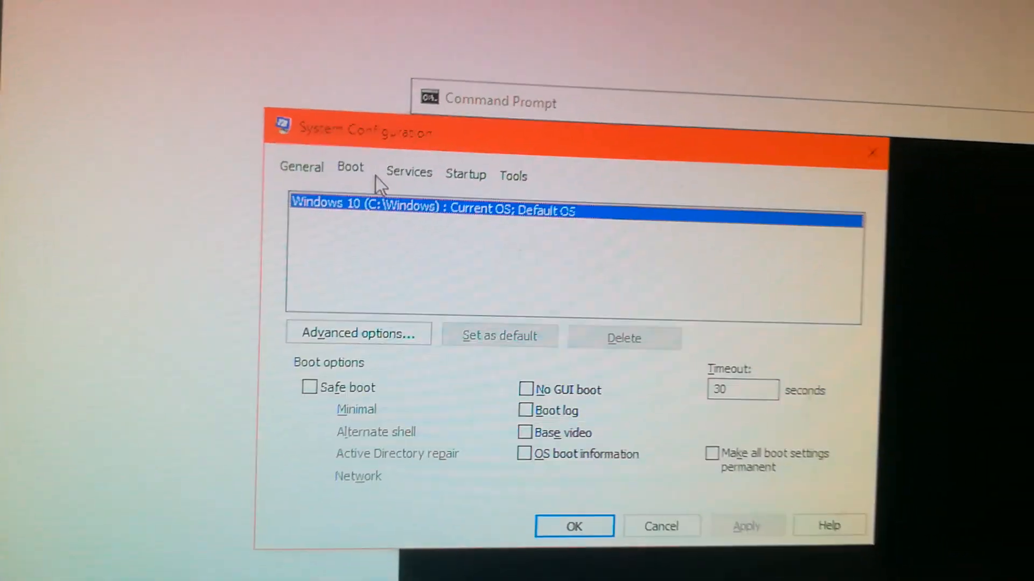